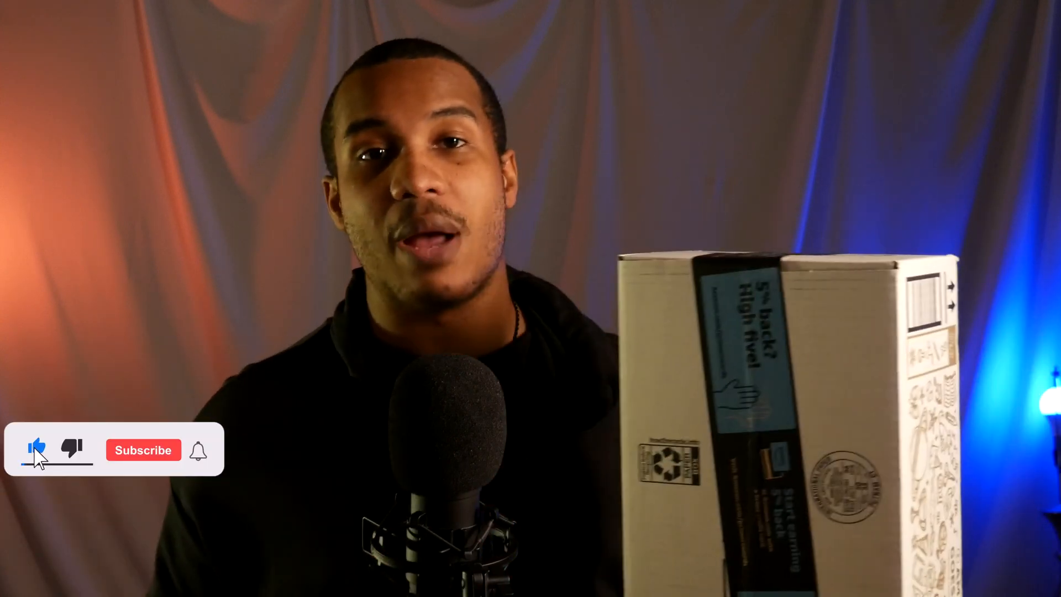
{"action": "left_click", "coordinate": [143, 450]}
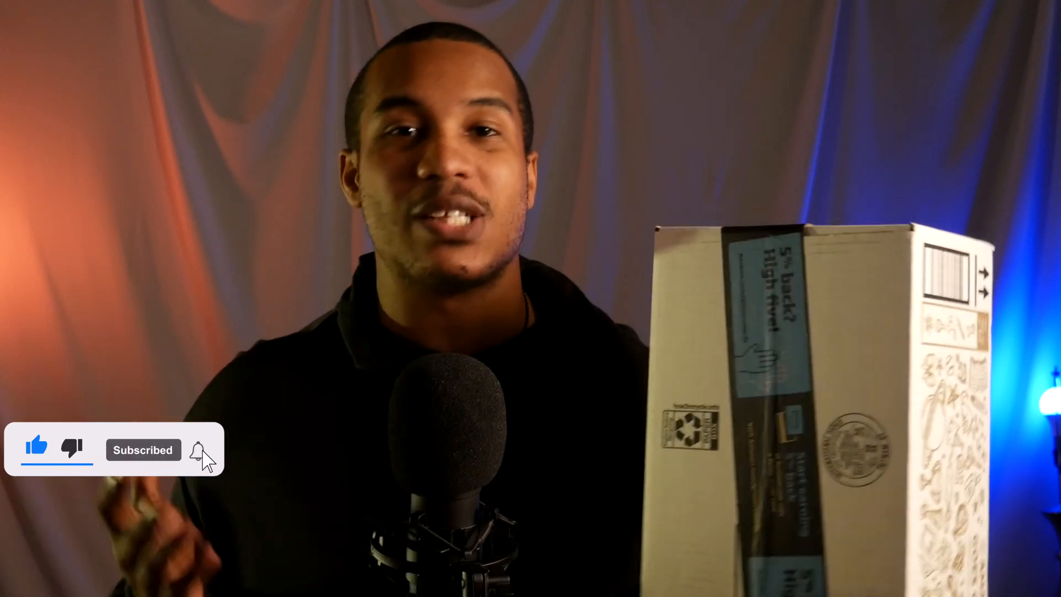
{"action": "left_click", "coordinate": [198, 450]}
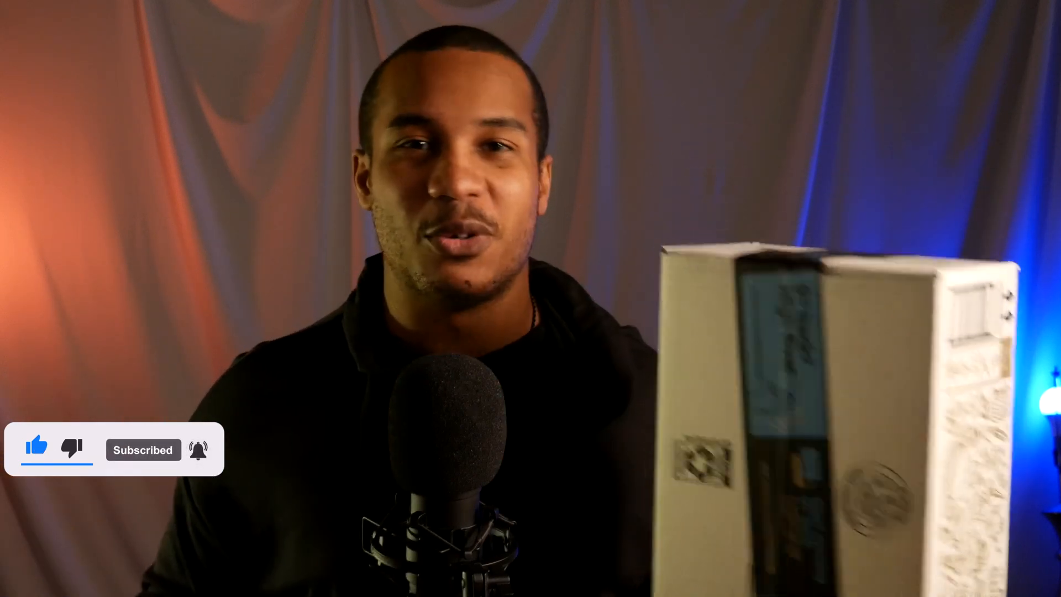